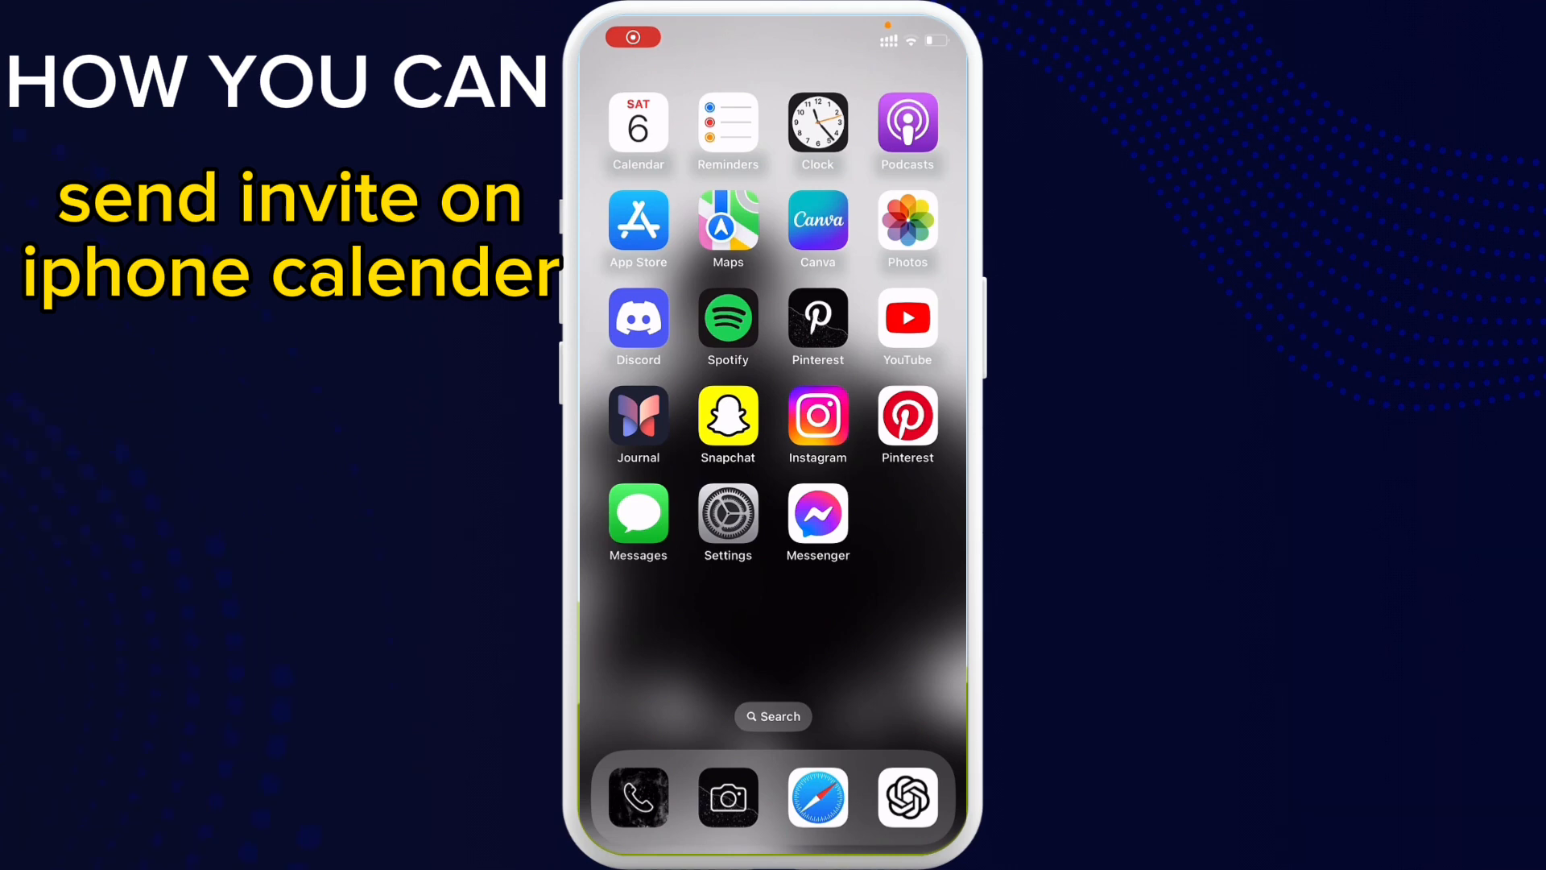
# - Show Sunday, January 7 in Calendar with the all-day 'friends birthday' event listed
pyautogui.click(638, 126)
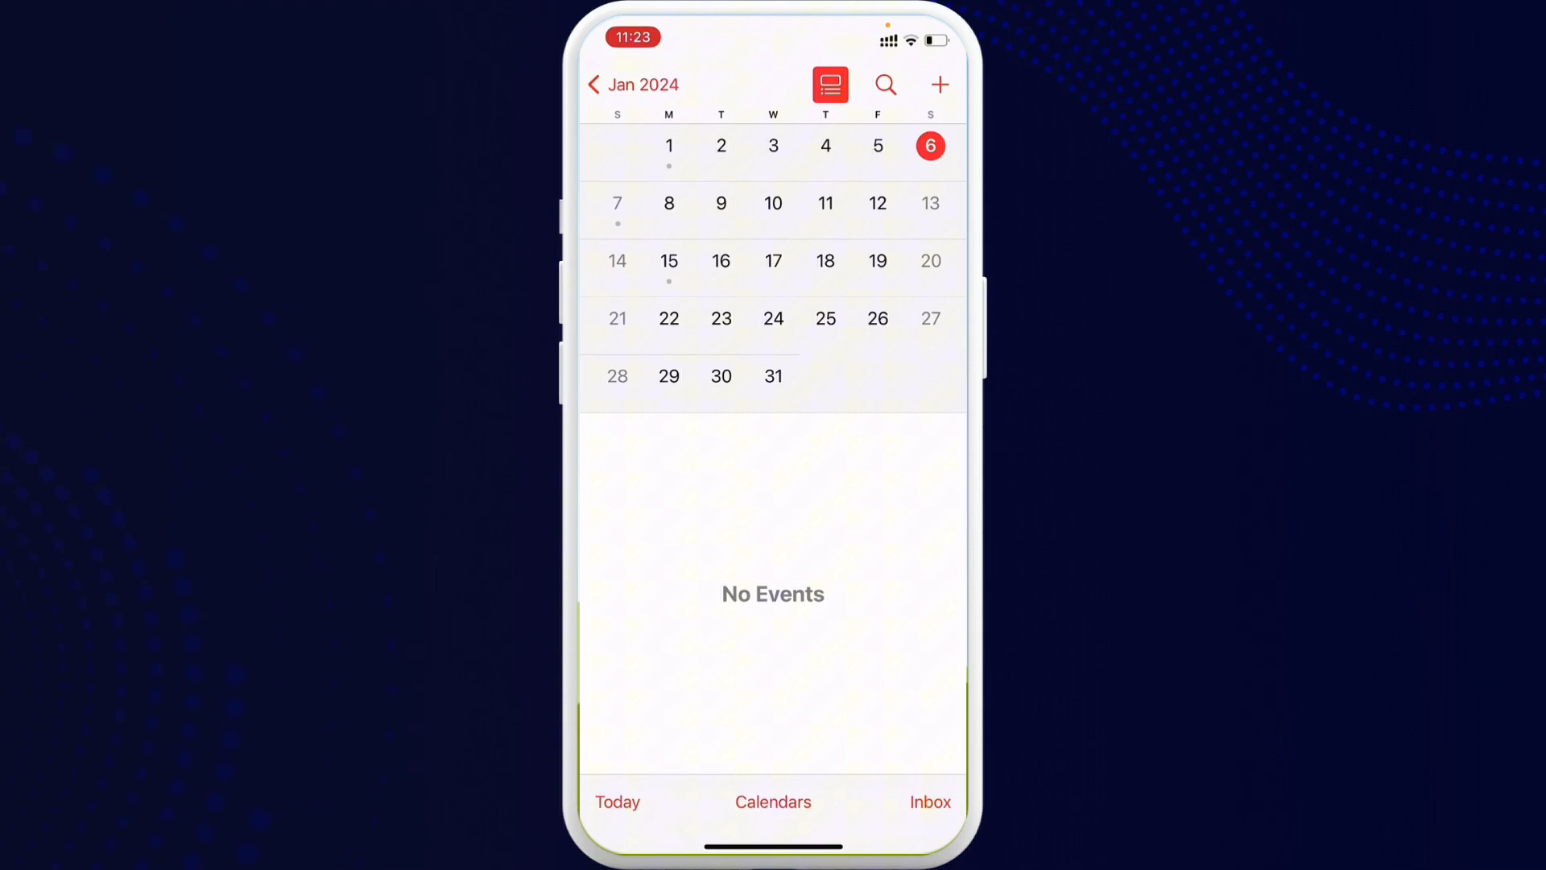
pyautogui.click(617, 203)
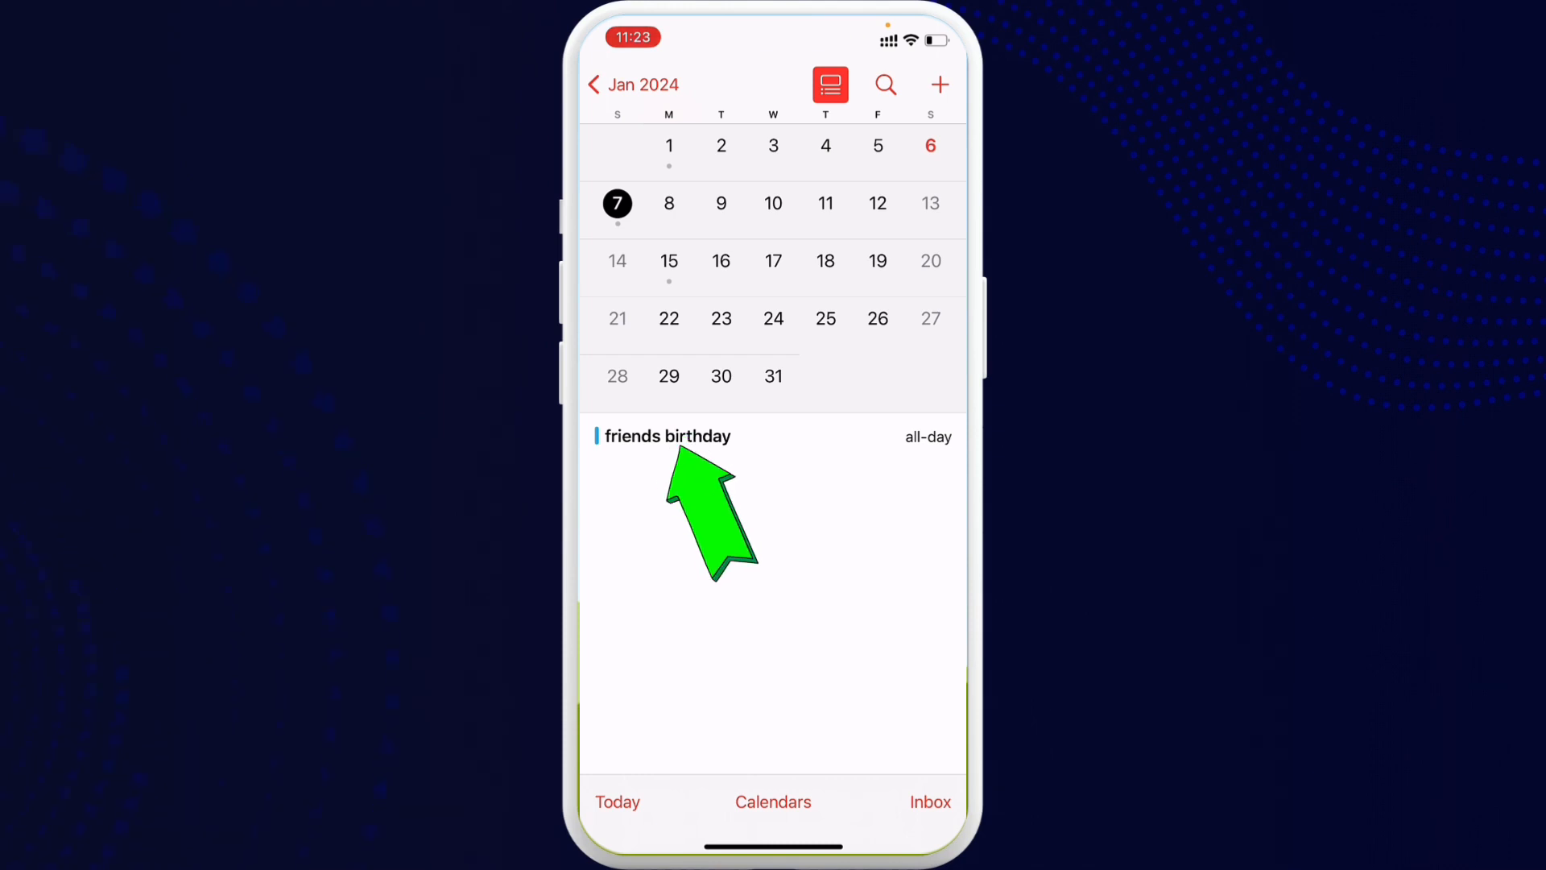
# - Edit the 'friends birthday' event and reach its empty Add Invitees screen
pyautogui.click(666, 436)
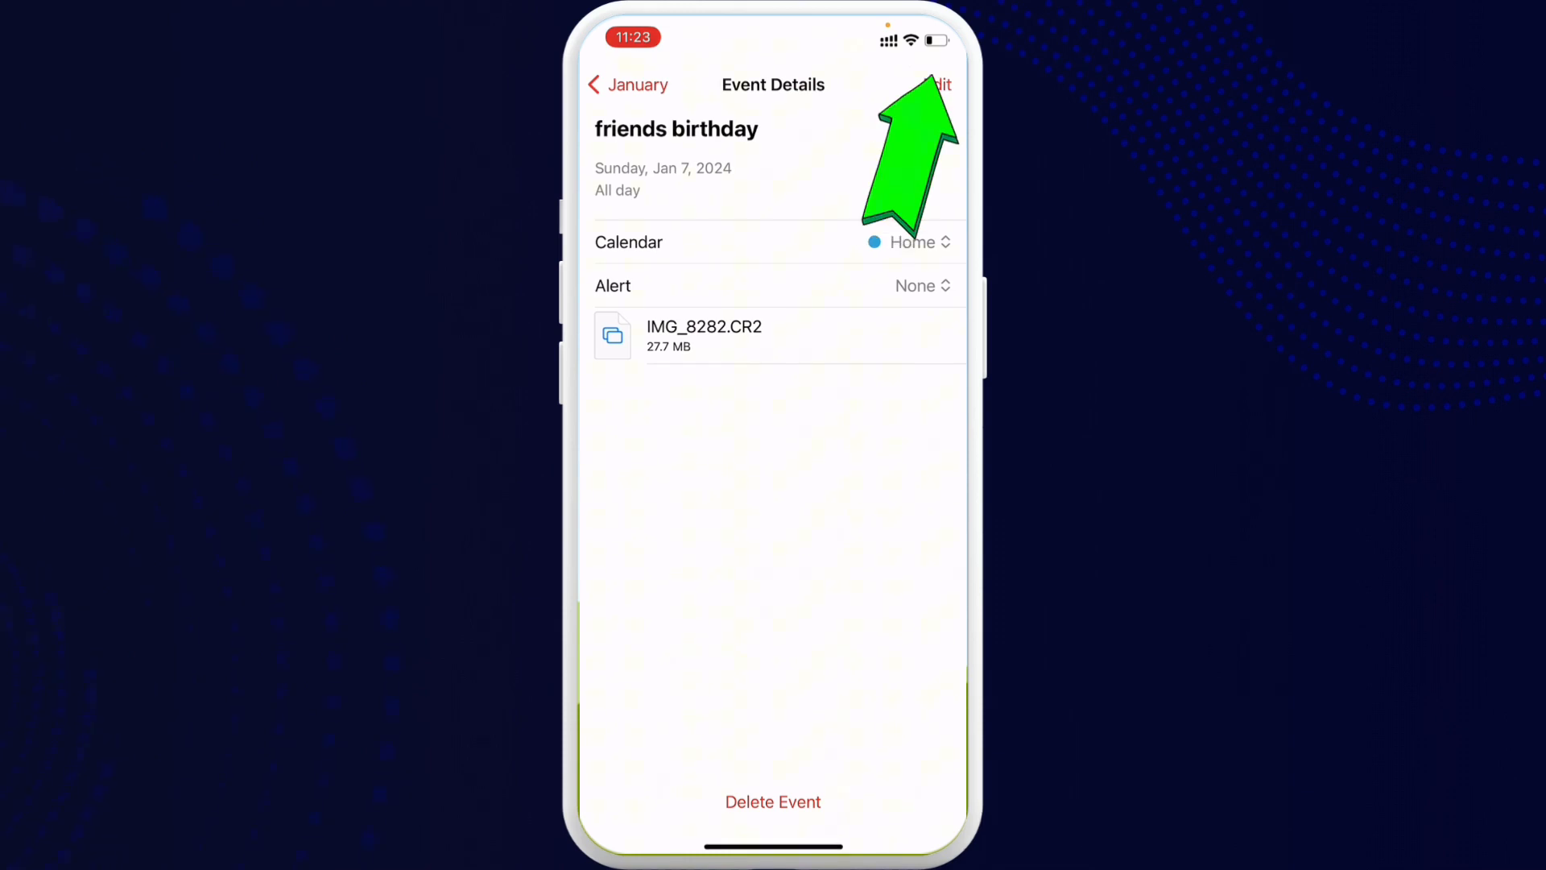
pyautogui.click(939, 85)
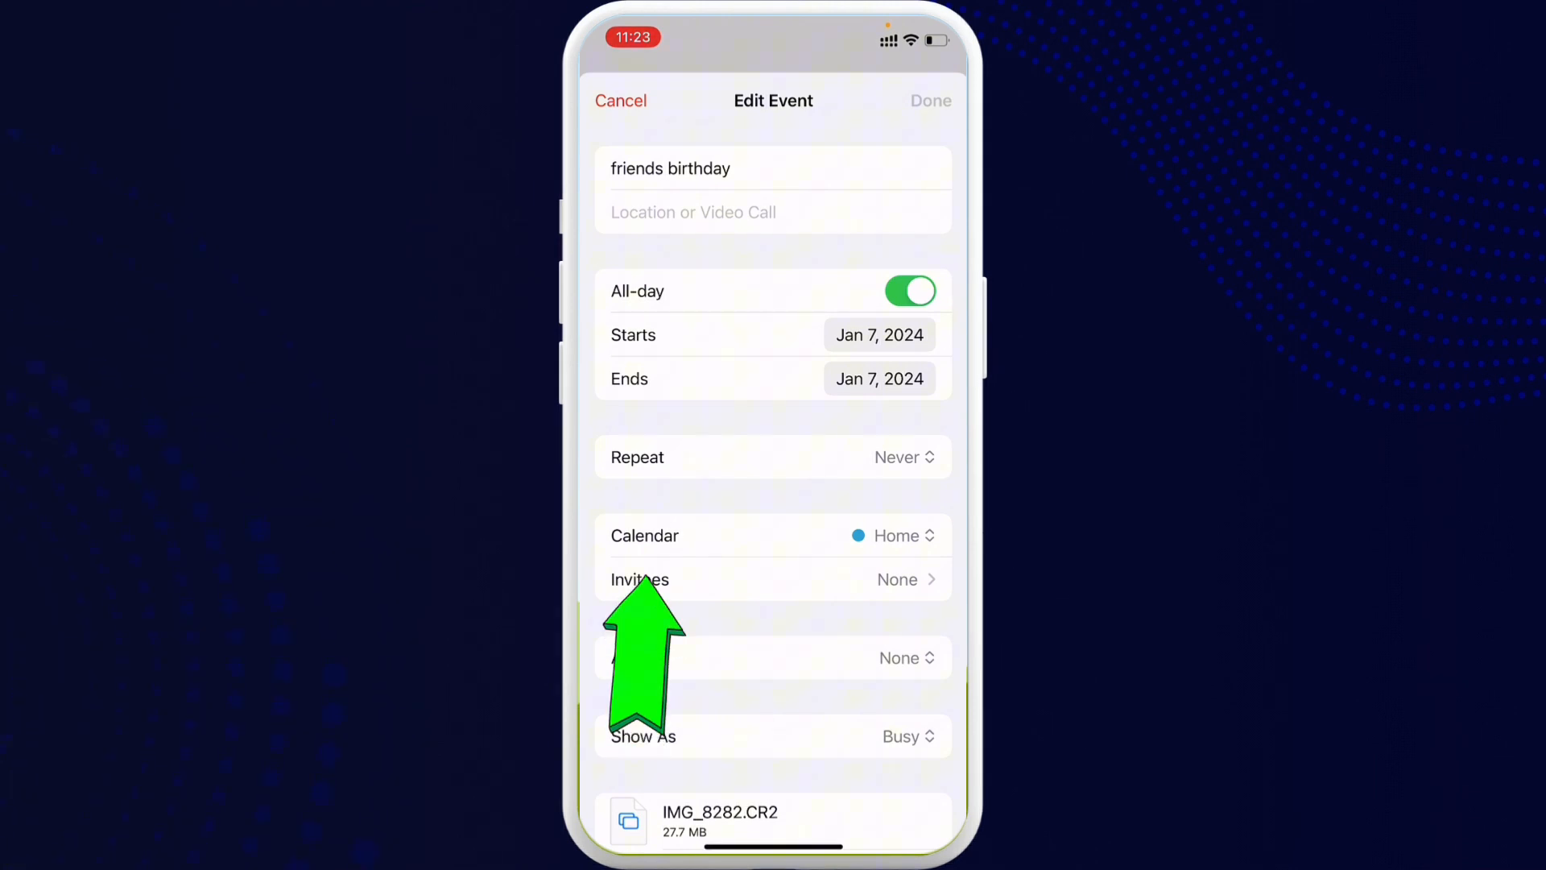
pyautogui.click(639, 578)
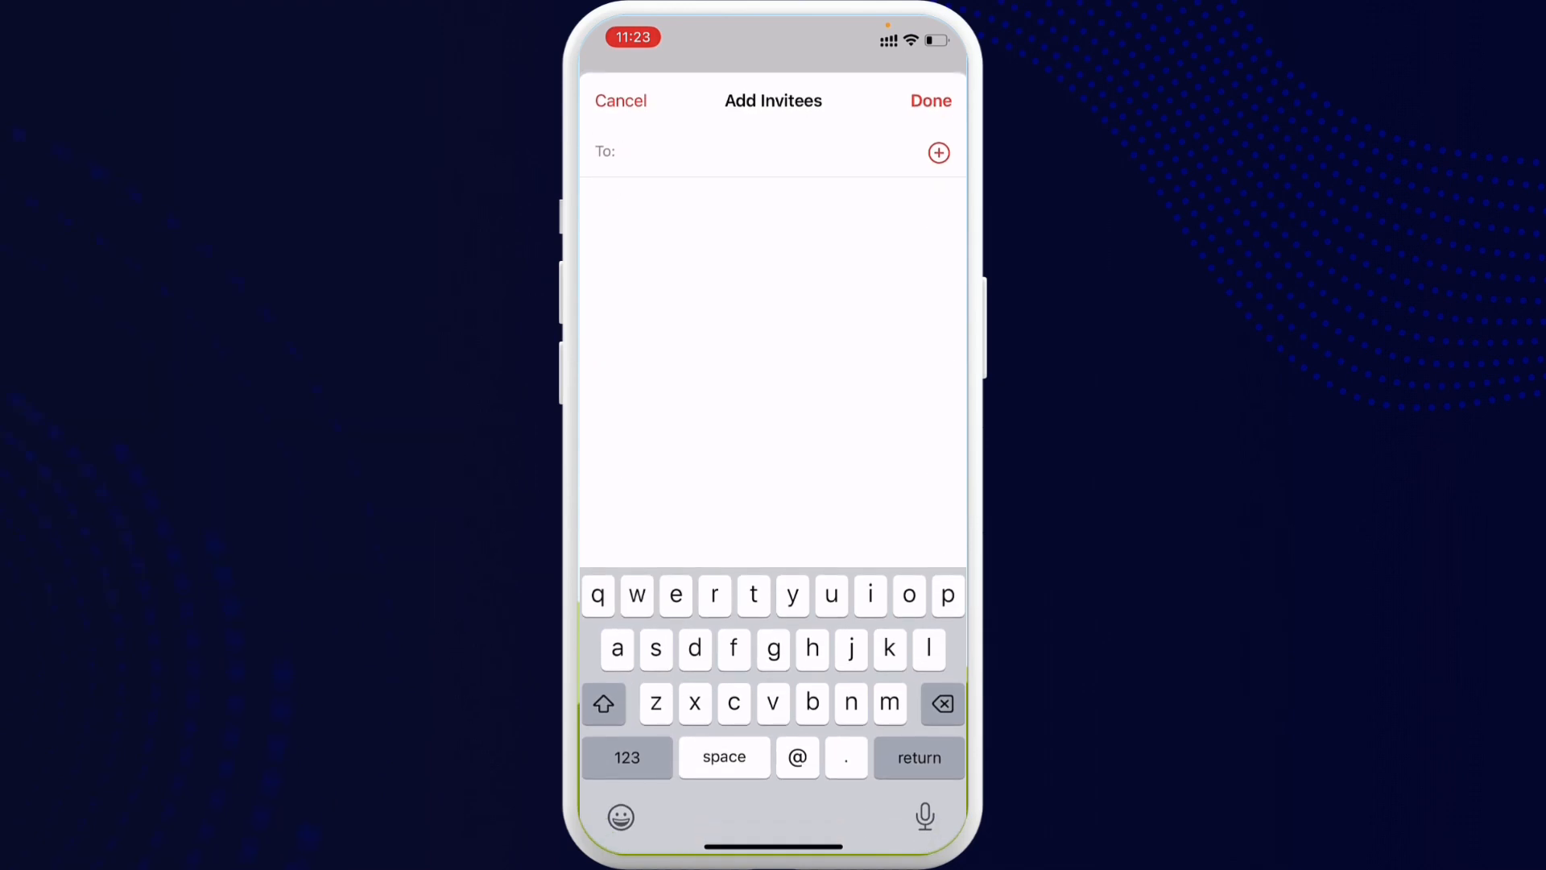
# - Invite the contact 'jen' so they appear under No Response in Invitees
pyautogui.click(631, 151)
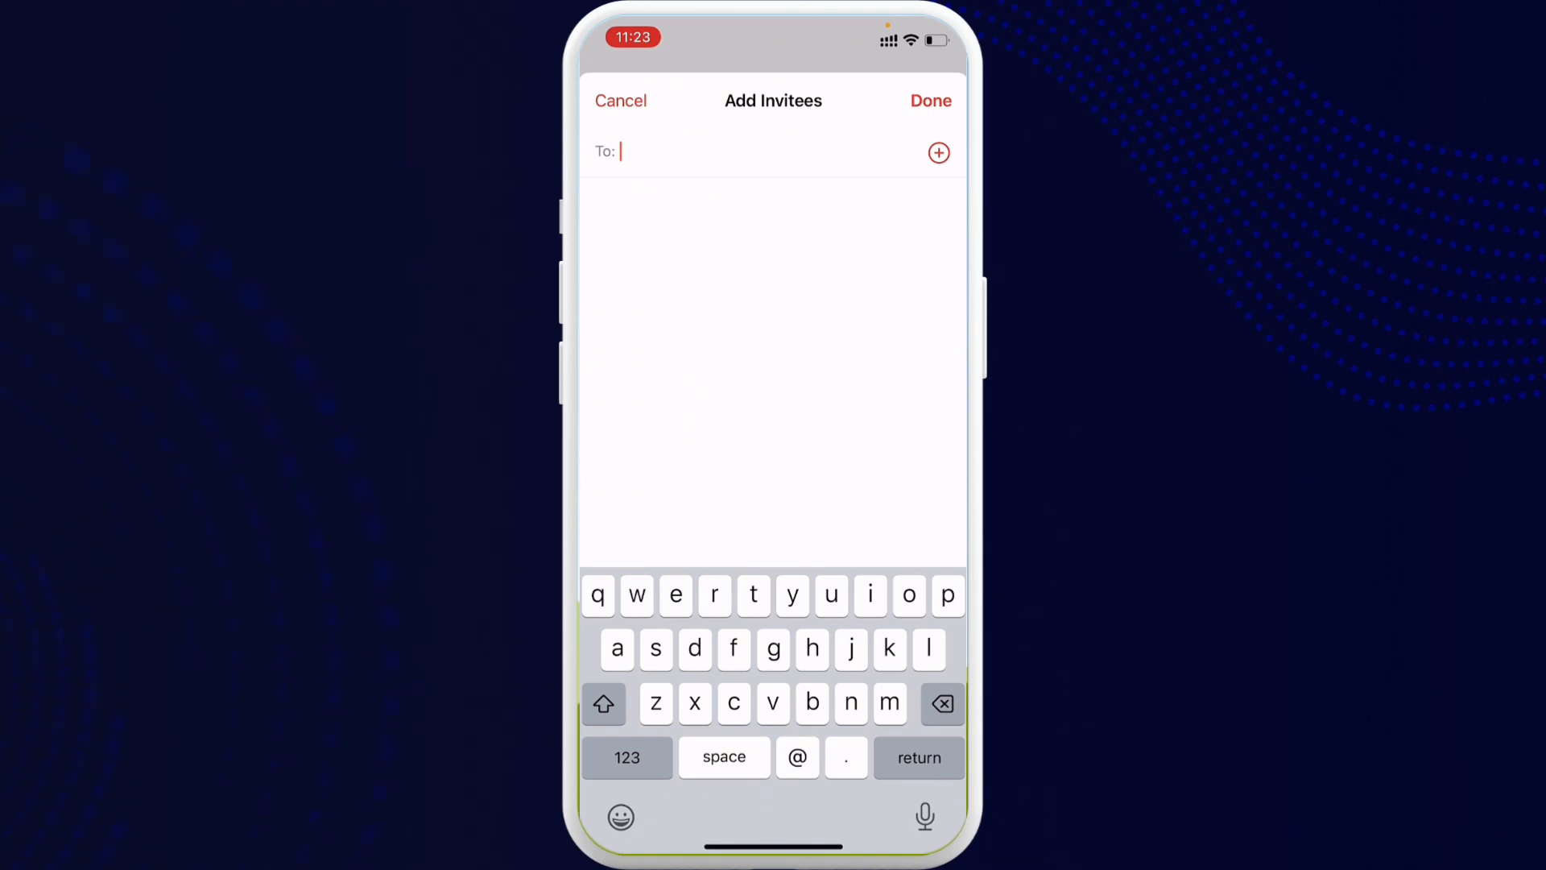
pyautogui.write('jen')
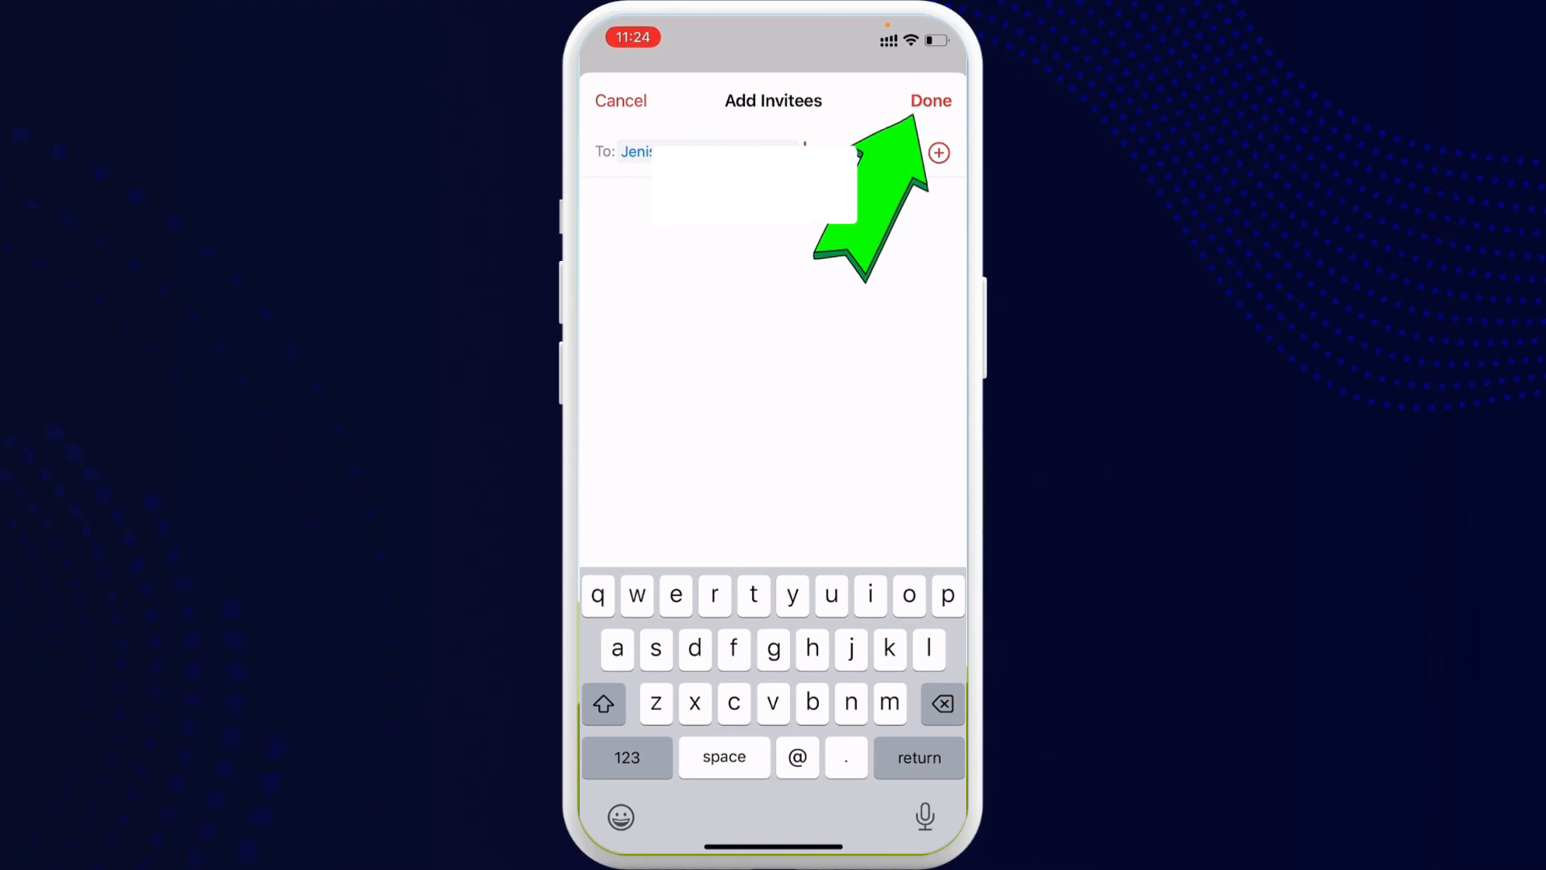
pyautogui.click(929, 100)
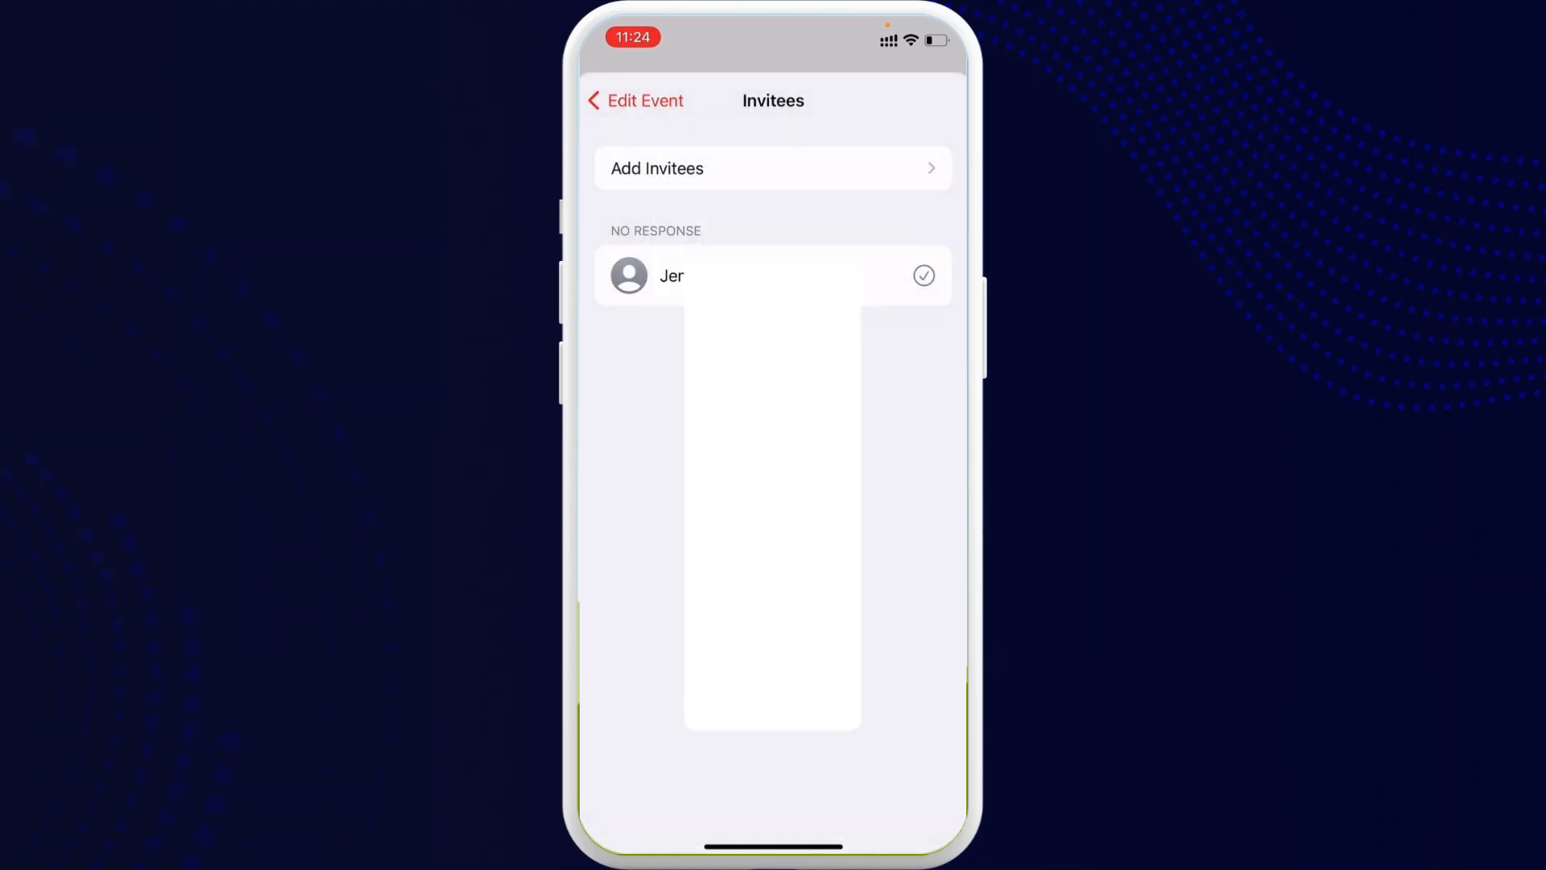